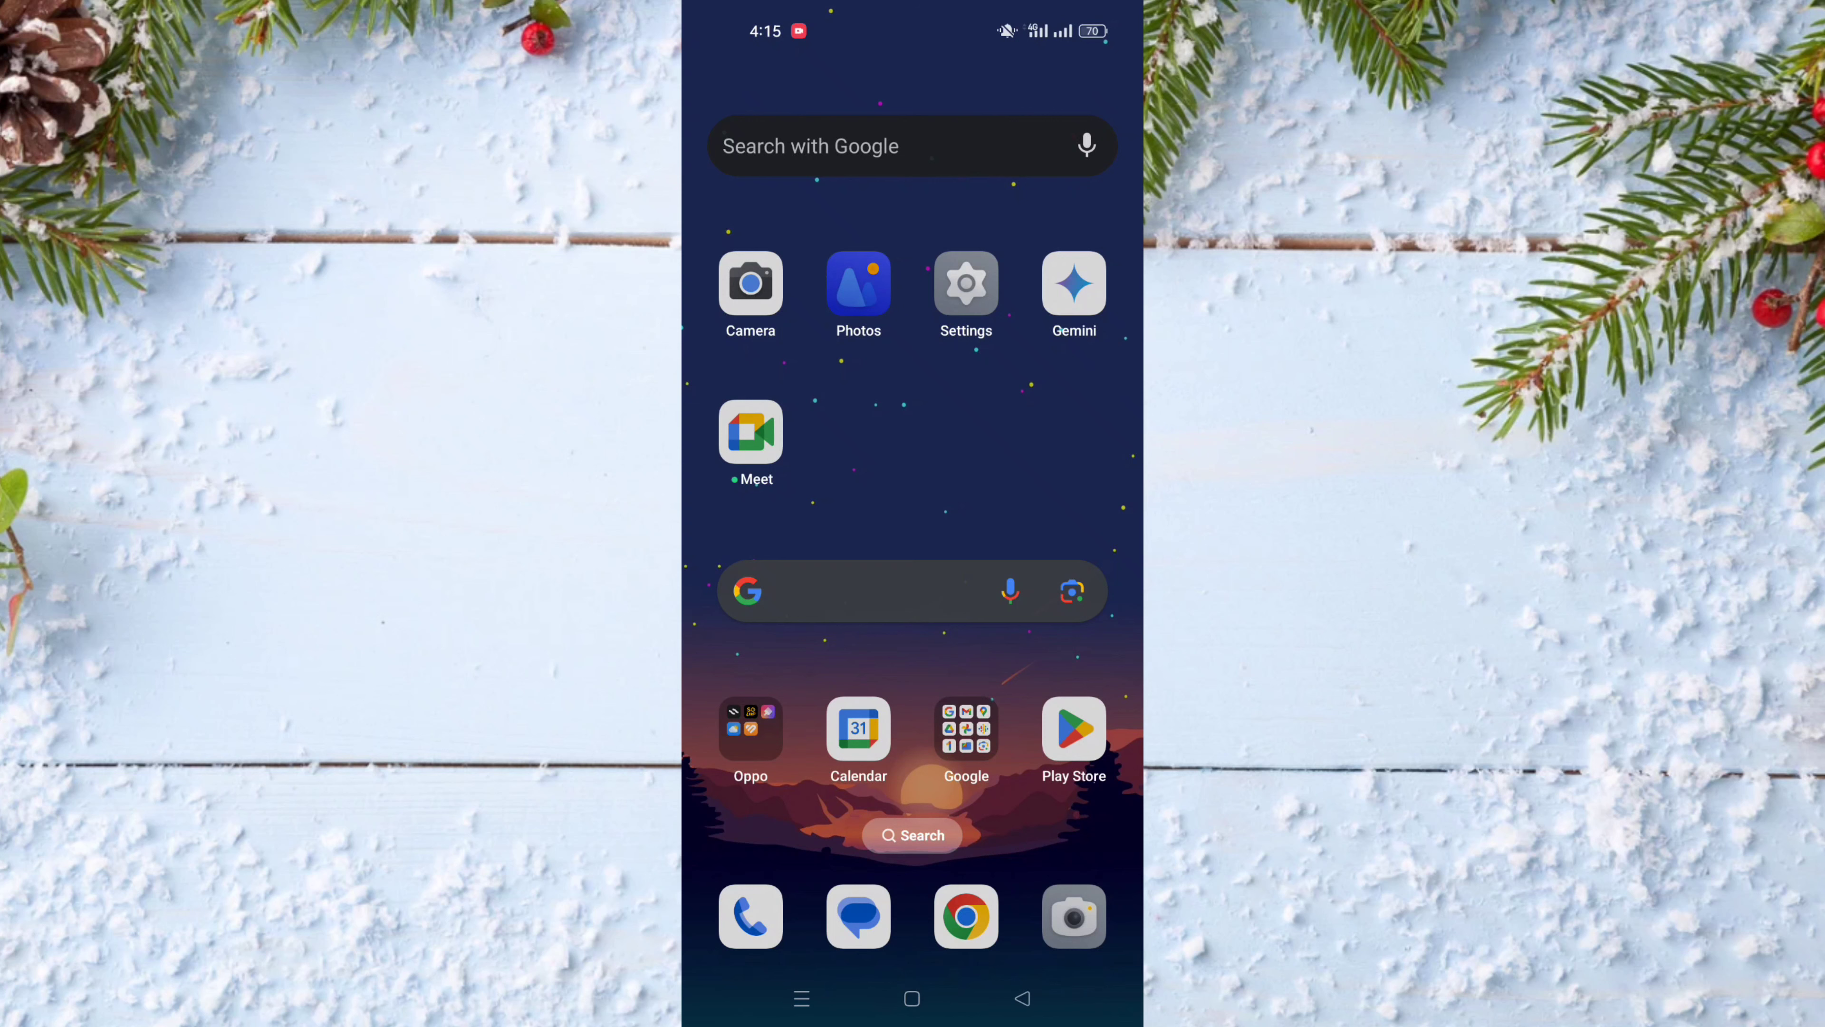
- Swipe through the home screen pages and launch the Everand app
scroll(left, 3)
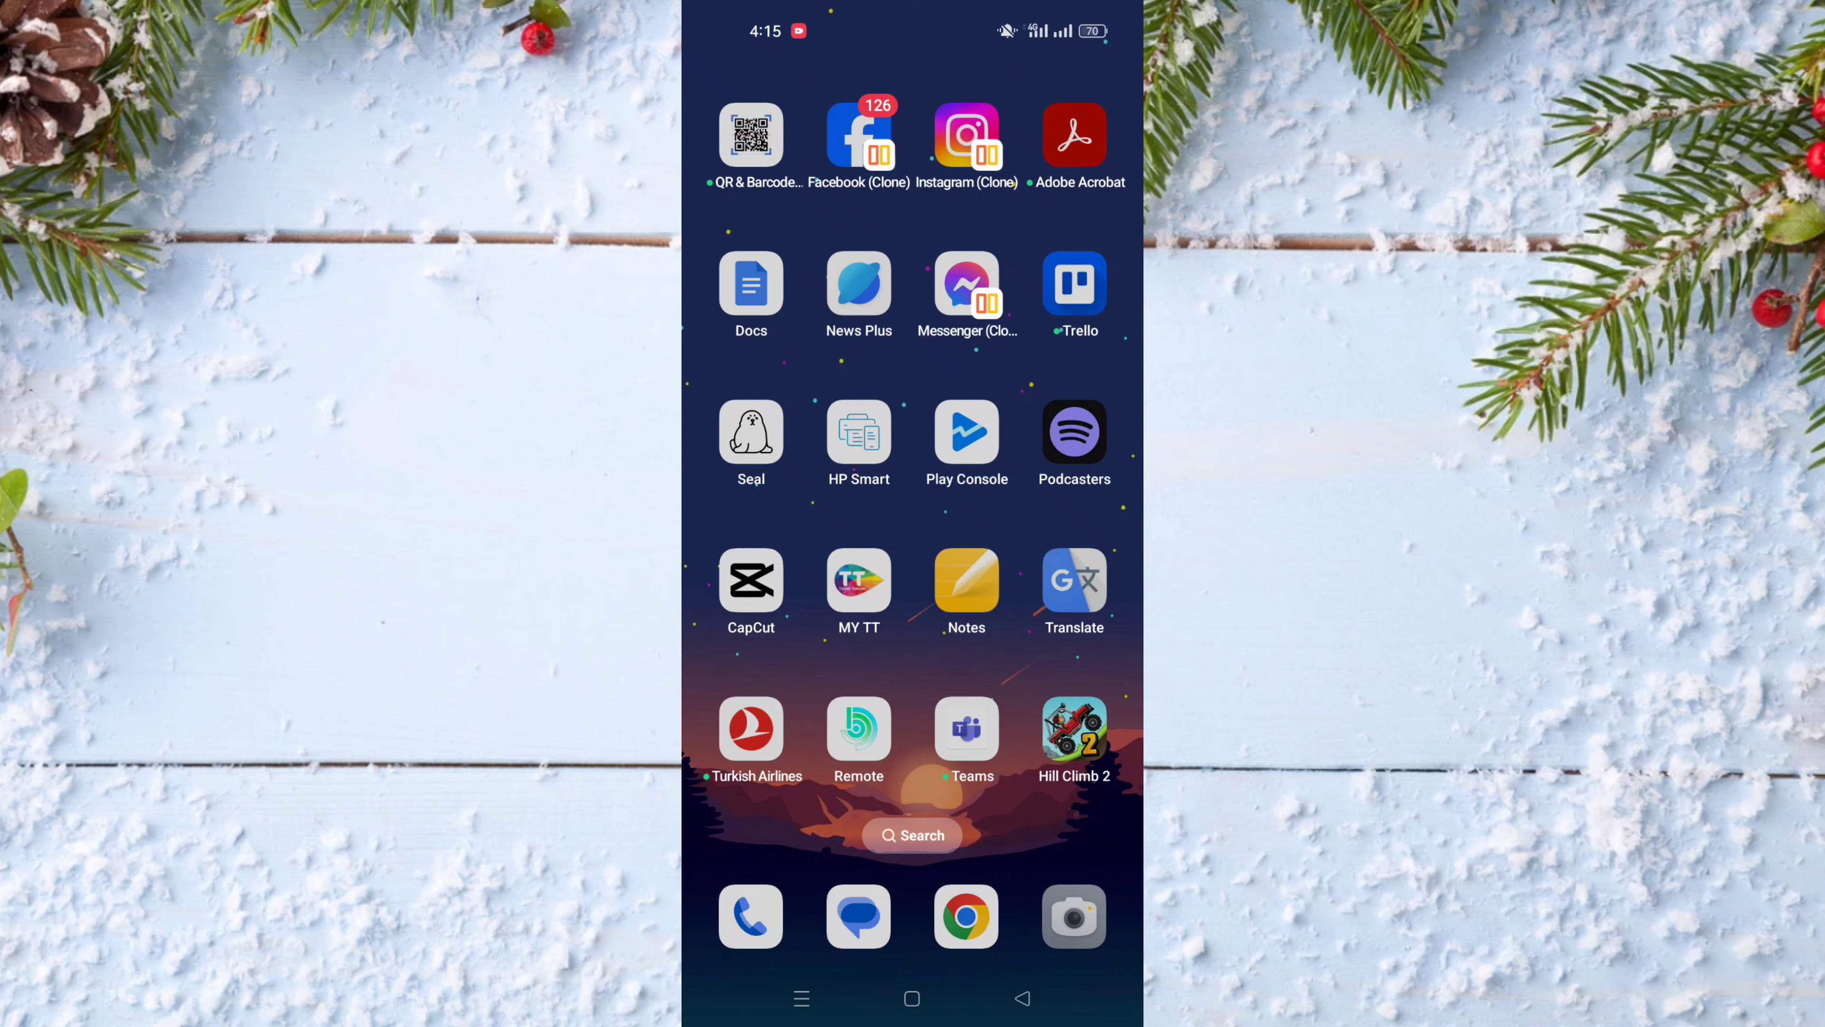
scroll(left, 3)
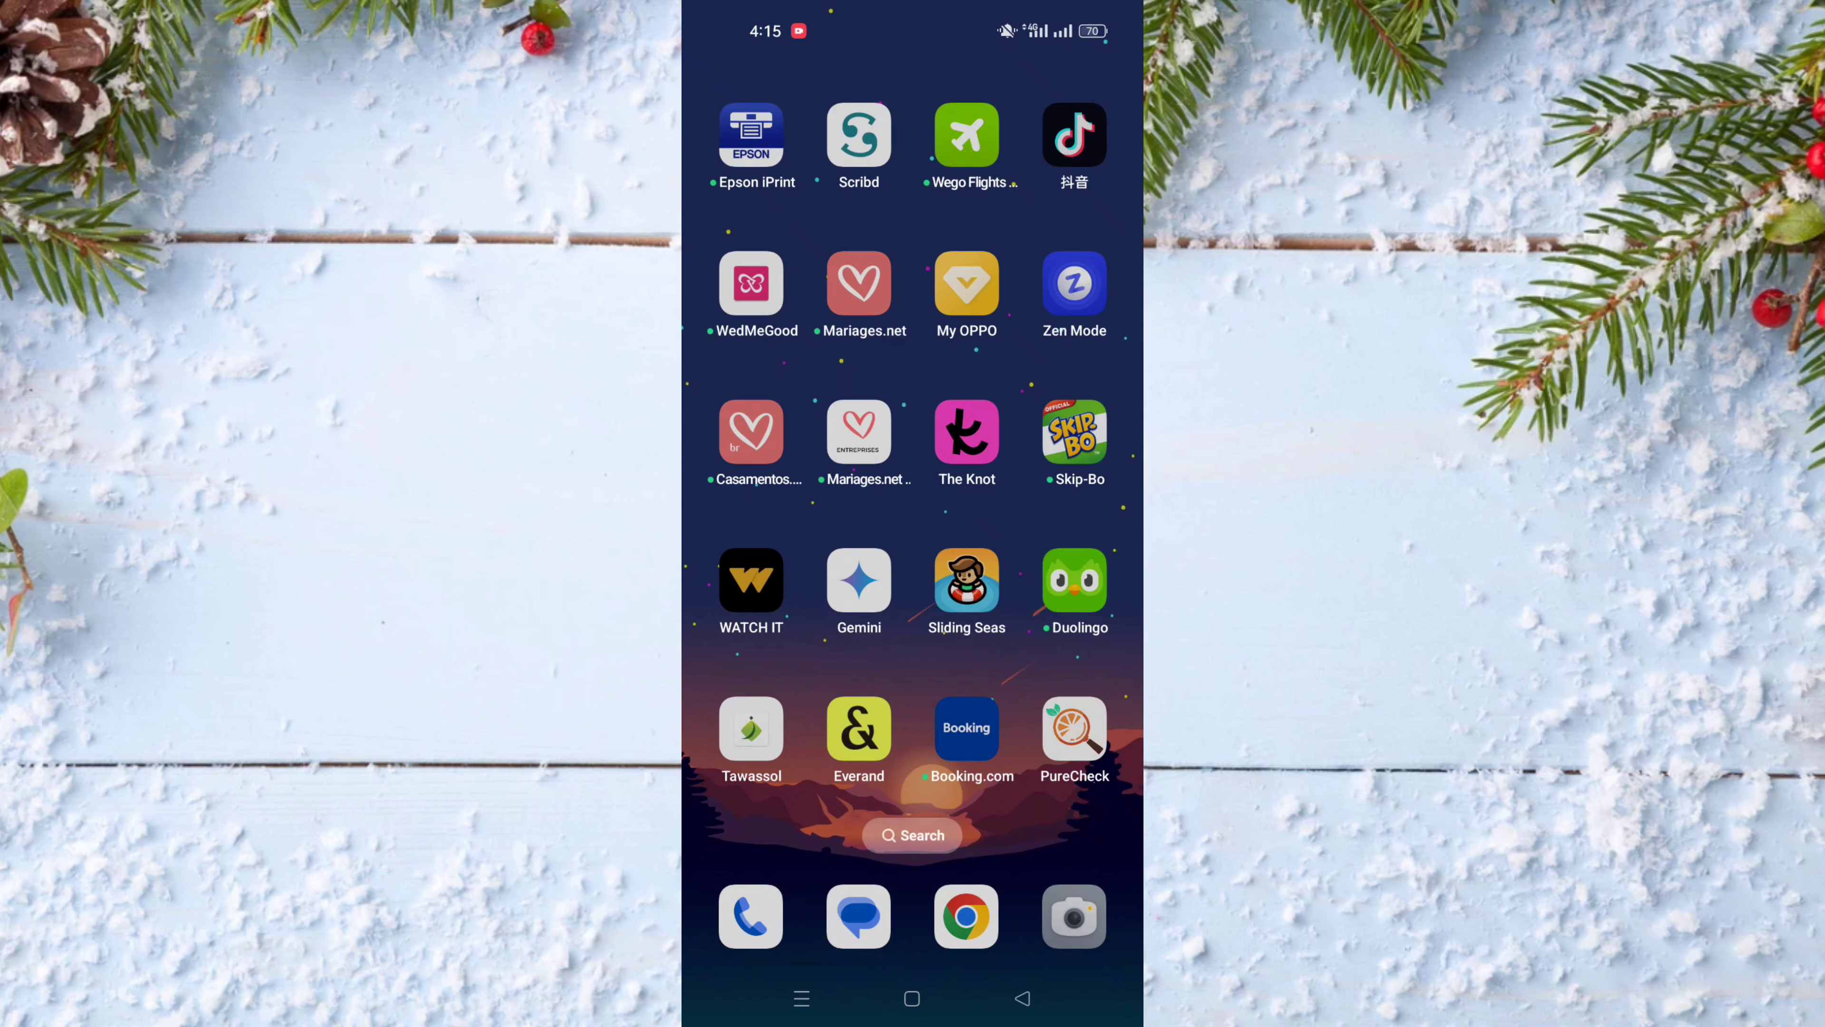
click(857, 729)
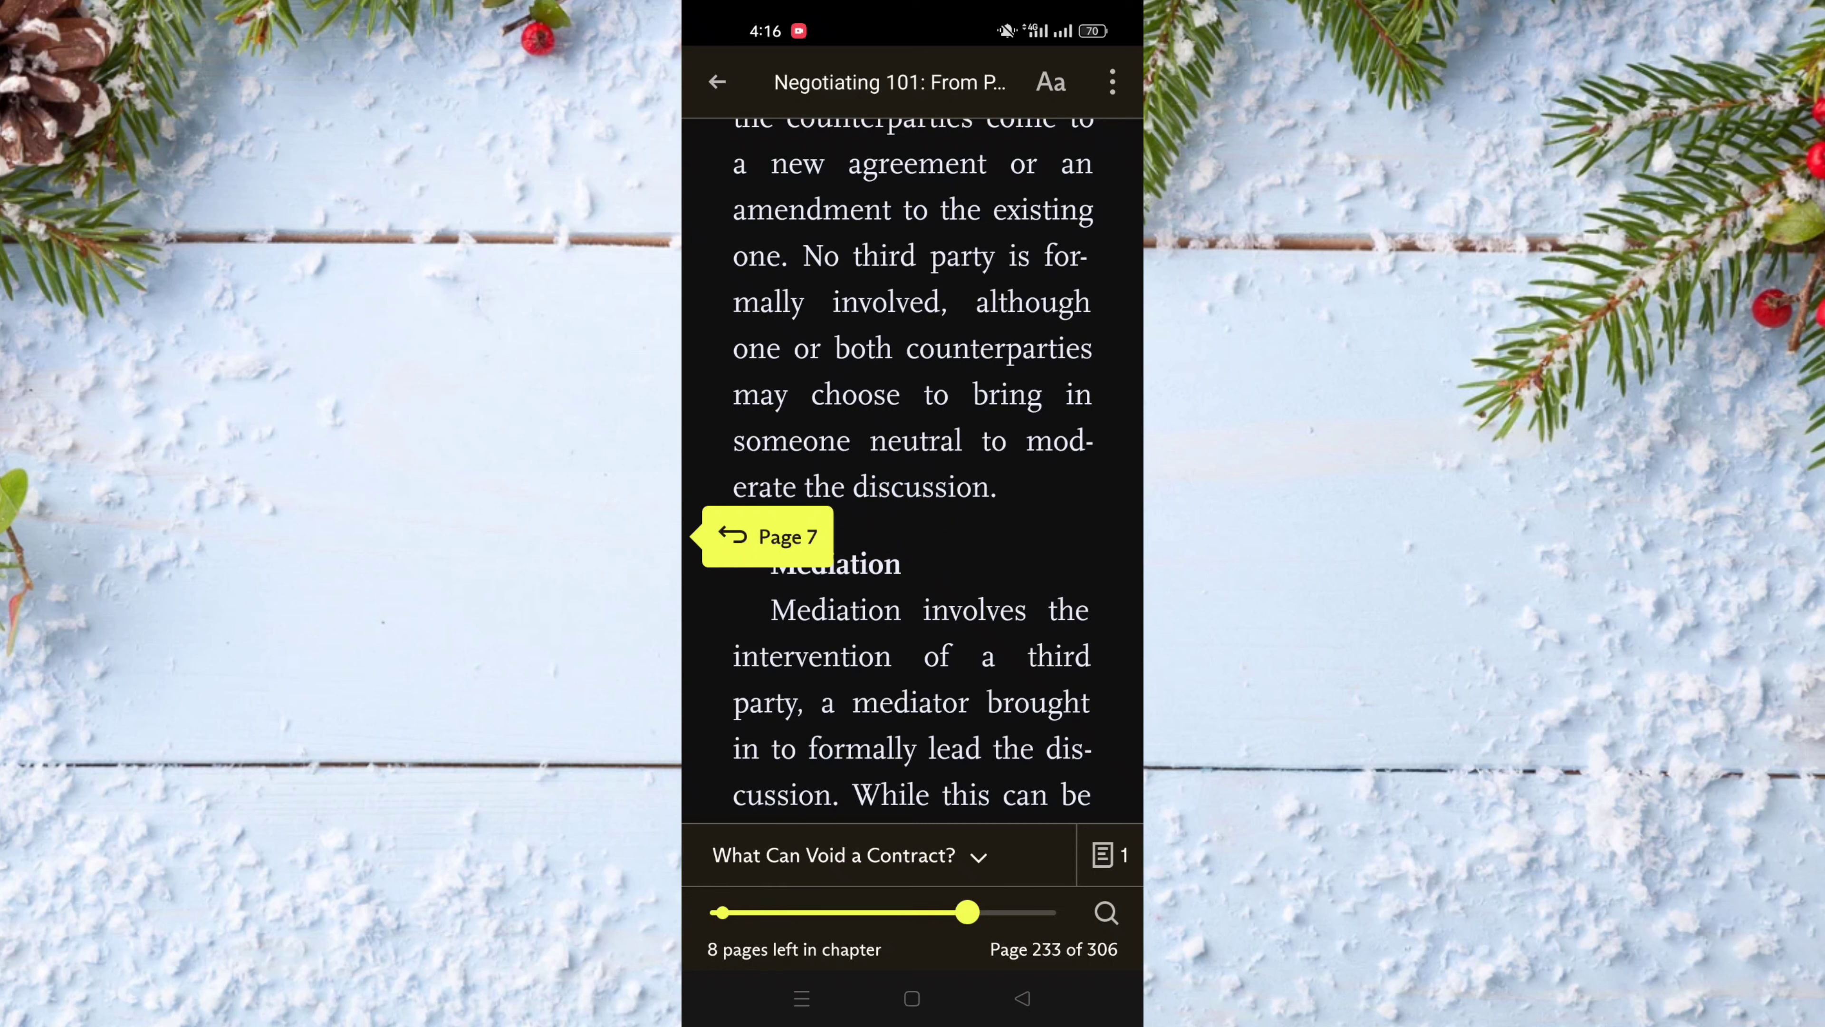
- Show the options list for 'Negotiating 101' at page 233, then dismiss it
click(1111, 82)
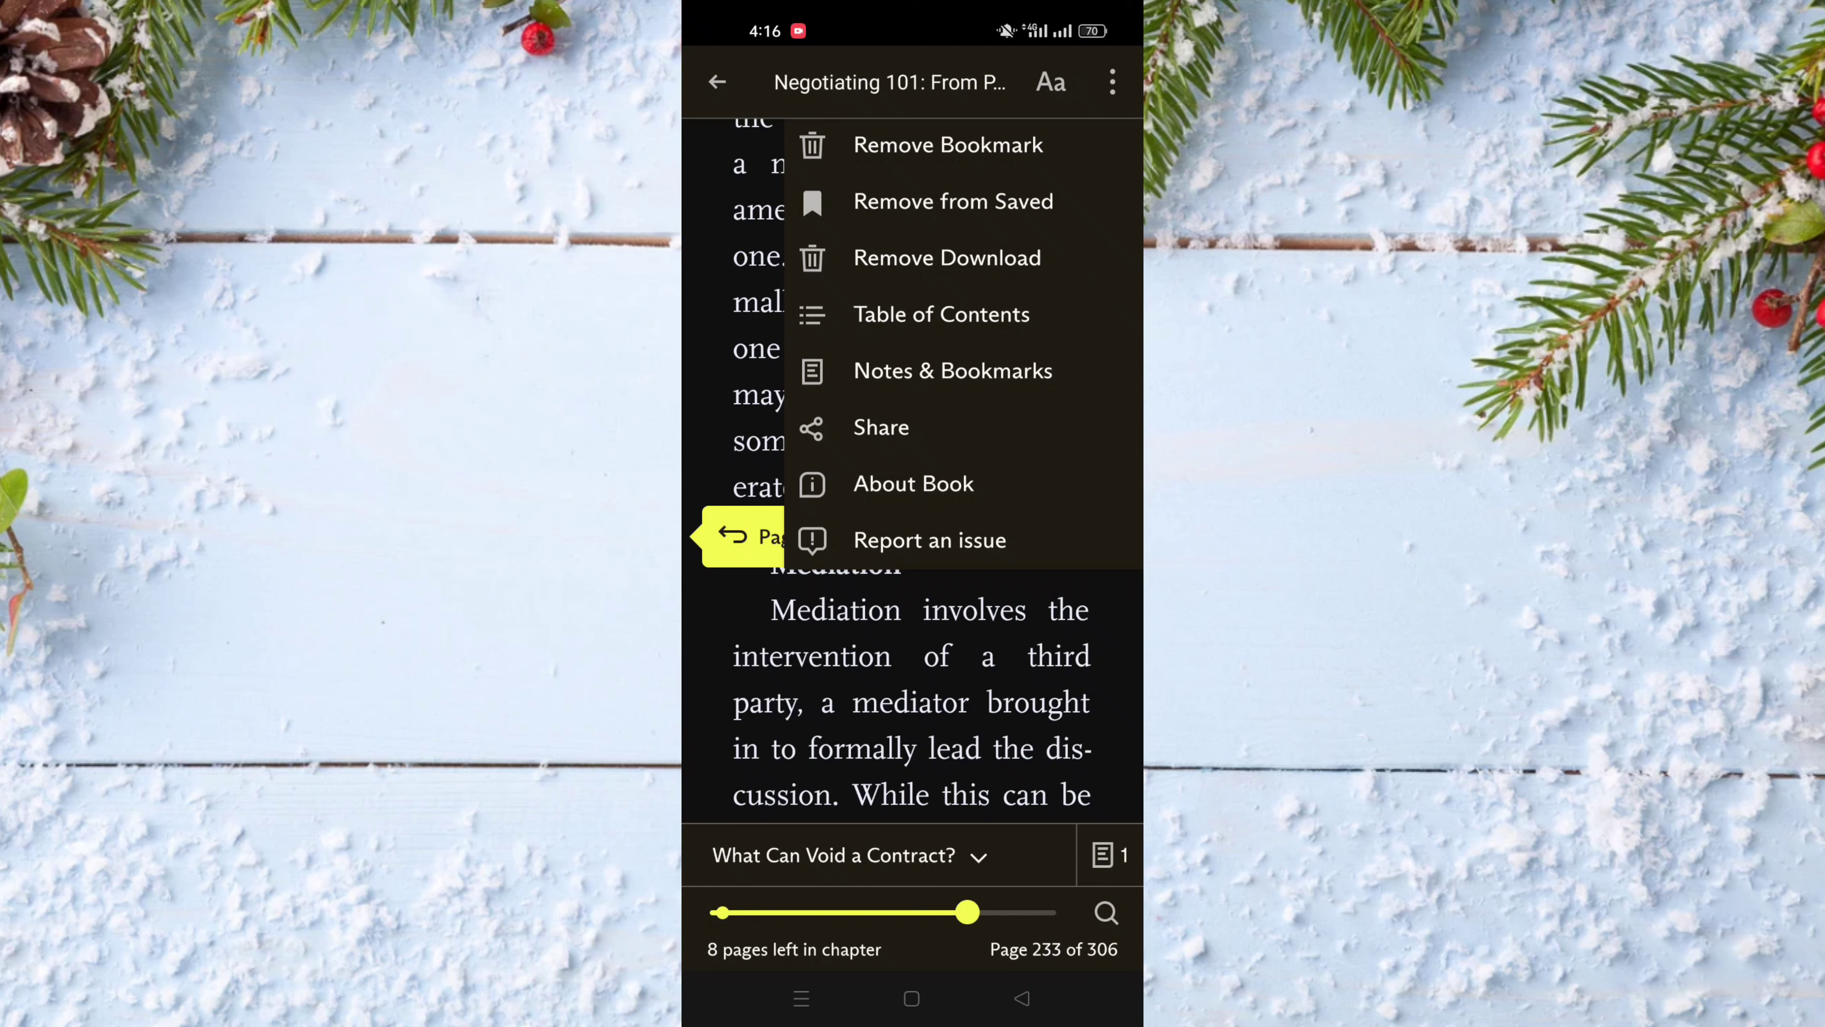
click(953, 370)
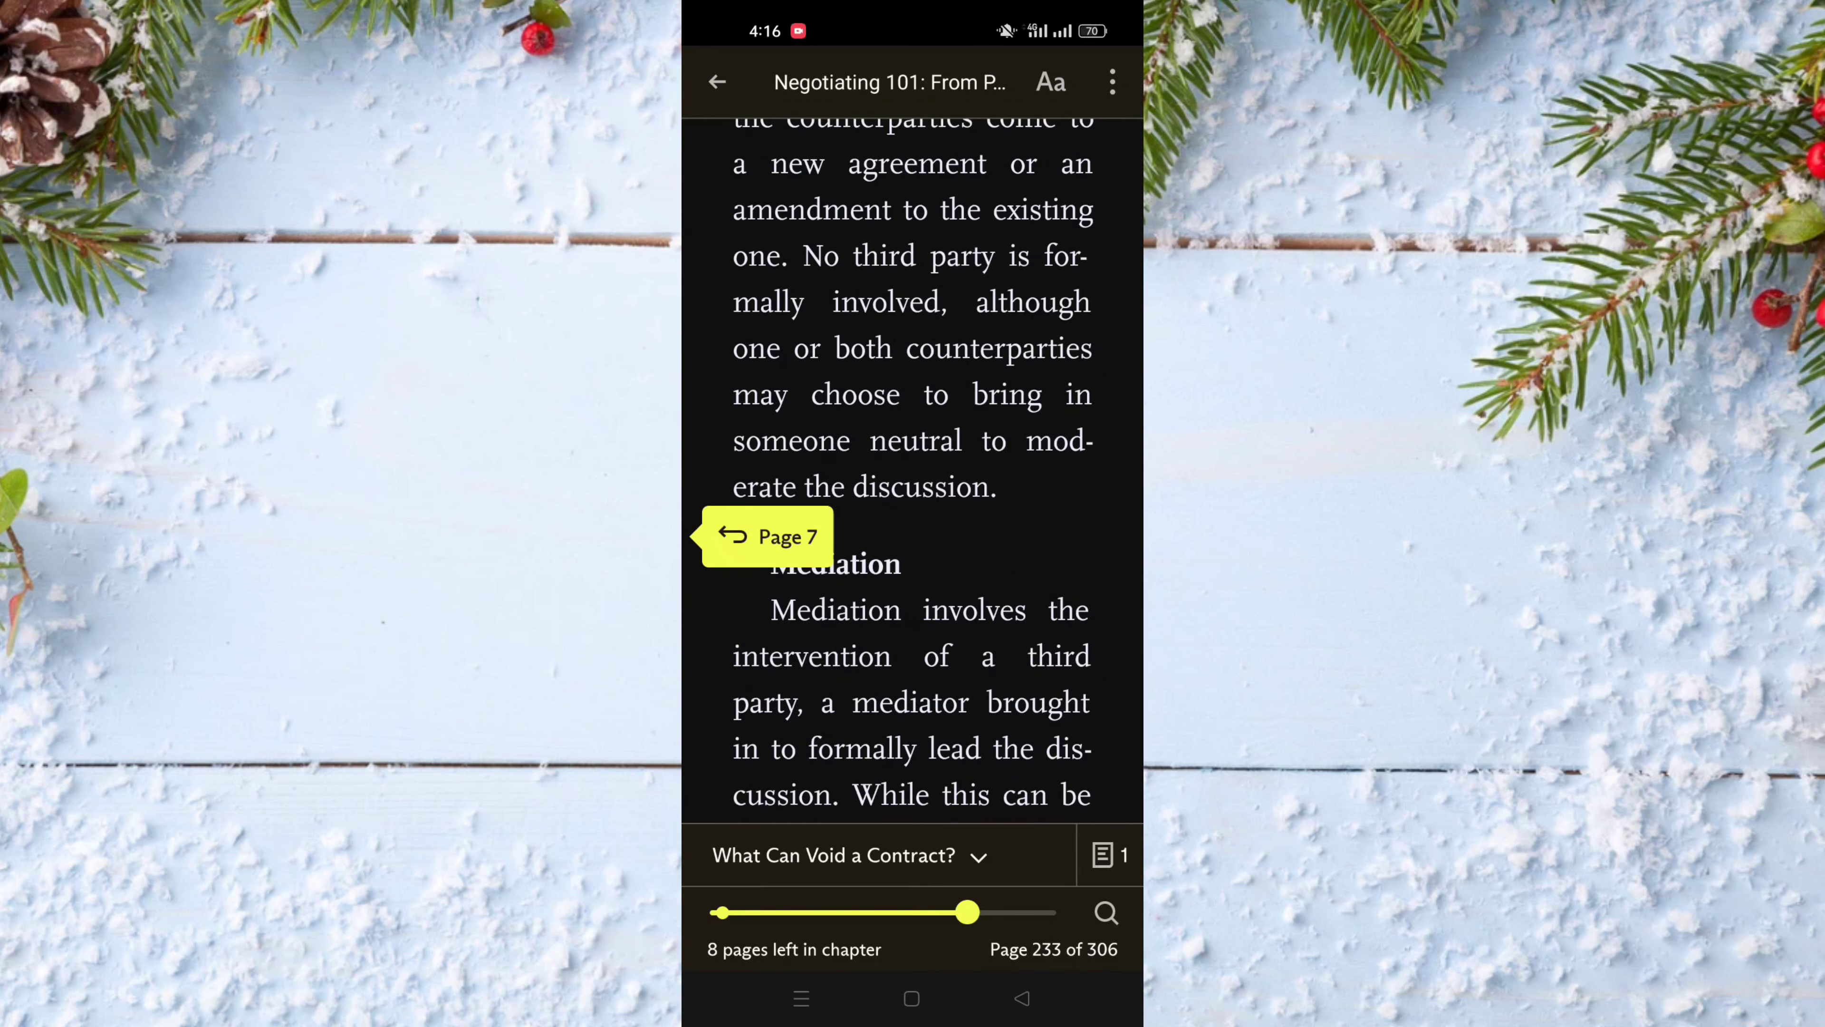
- Remove the bookmark on page 233, leaving the book with zero bookmarks
click(1111, 83)
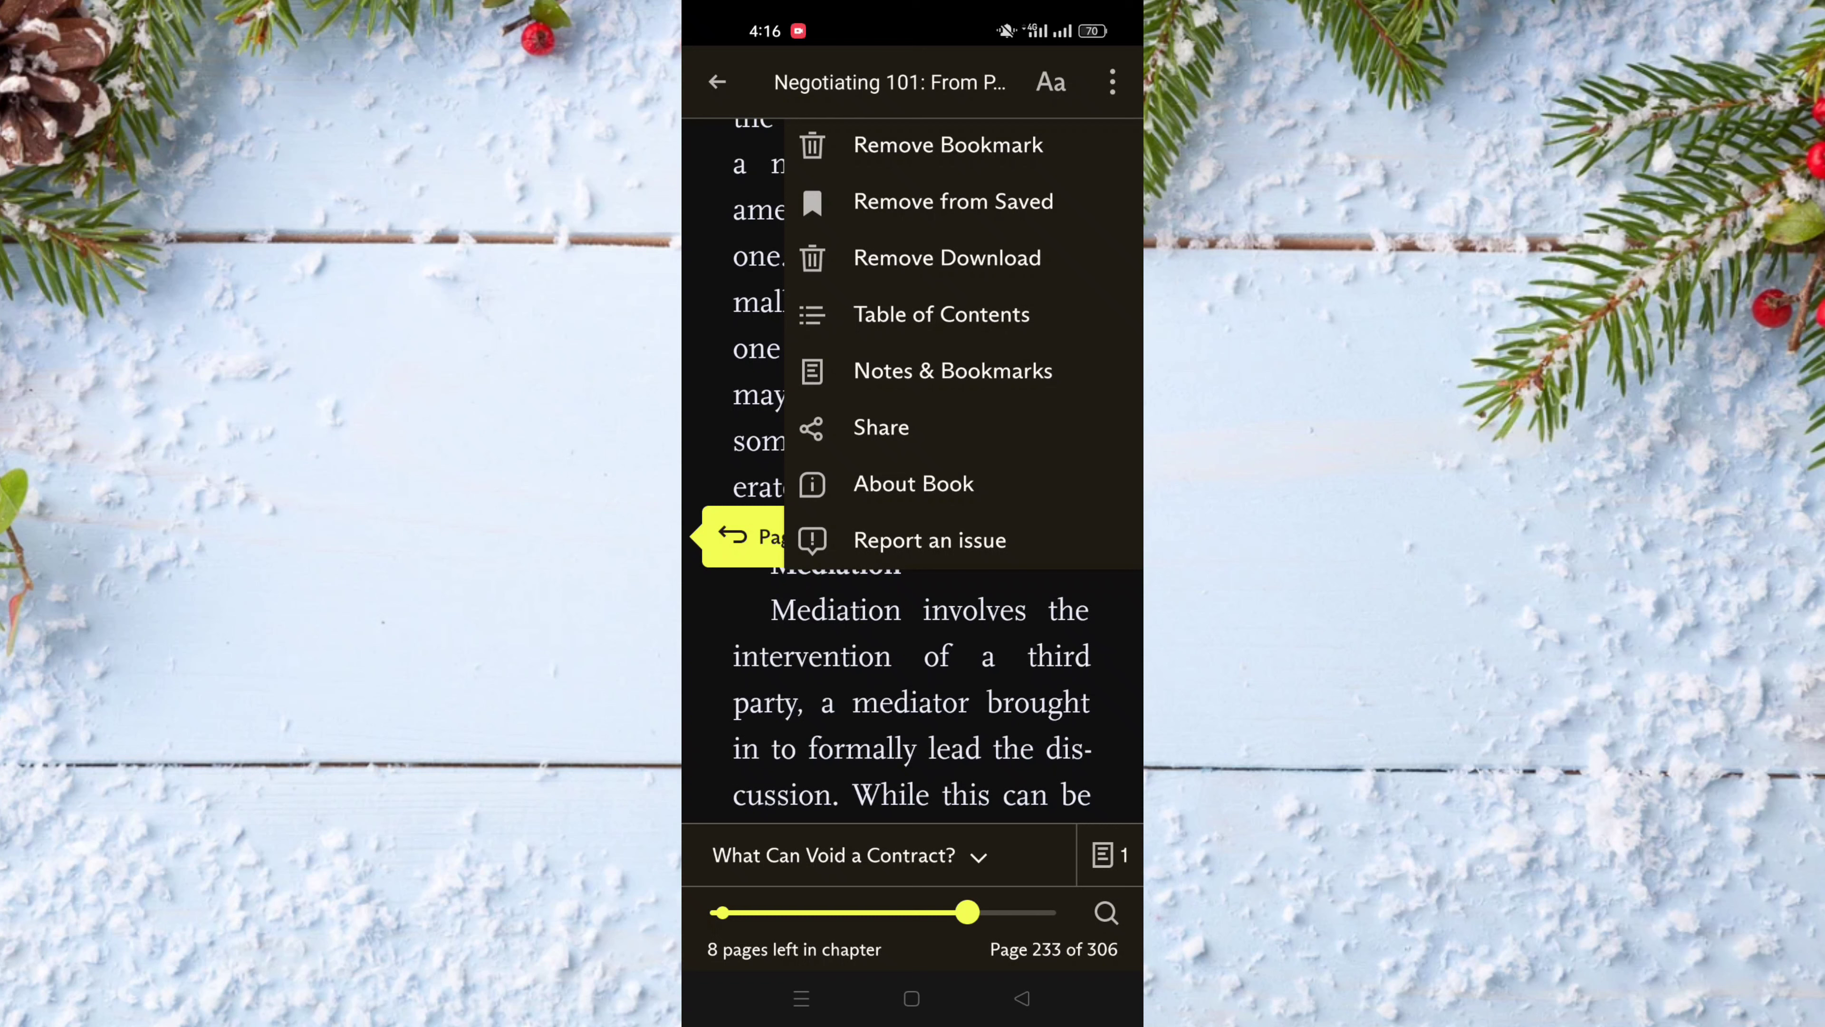
click(947, 144)
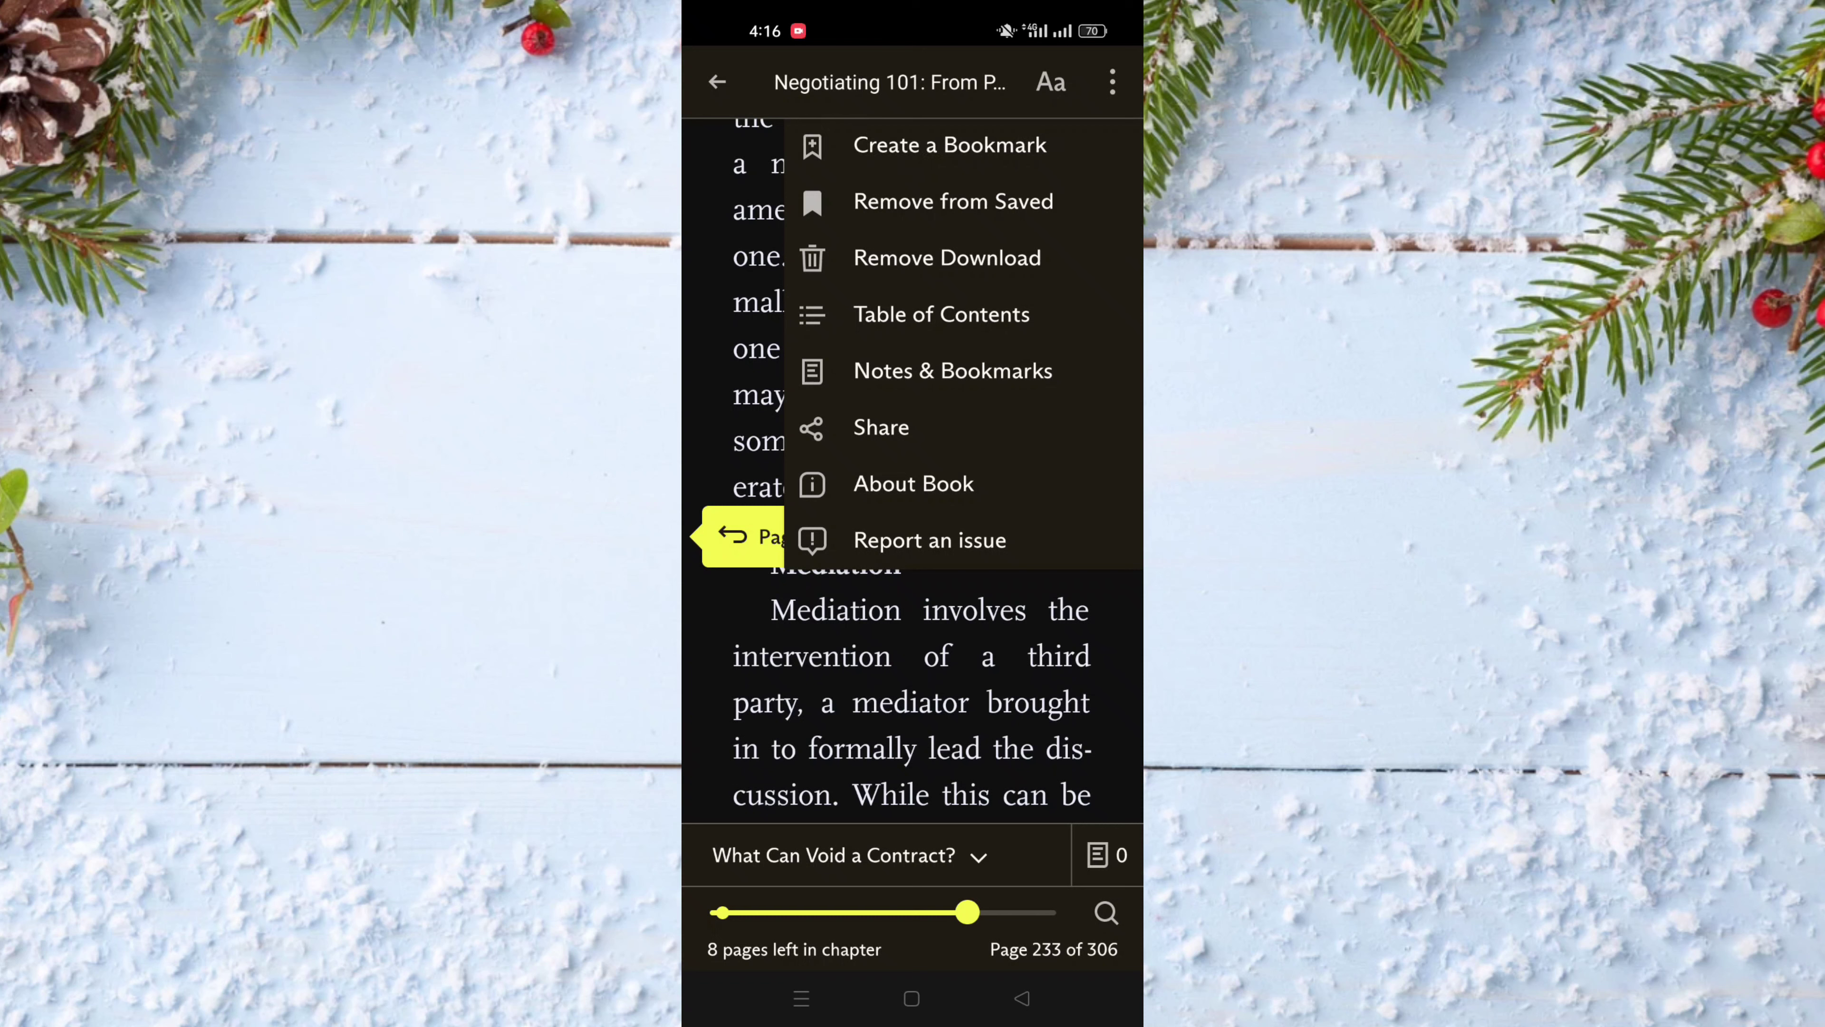